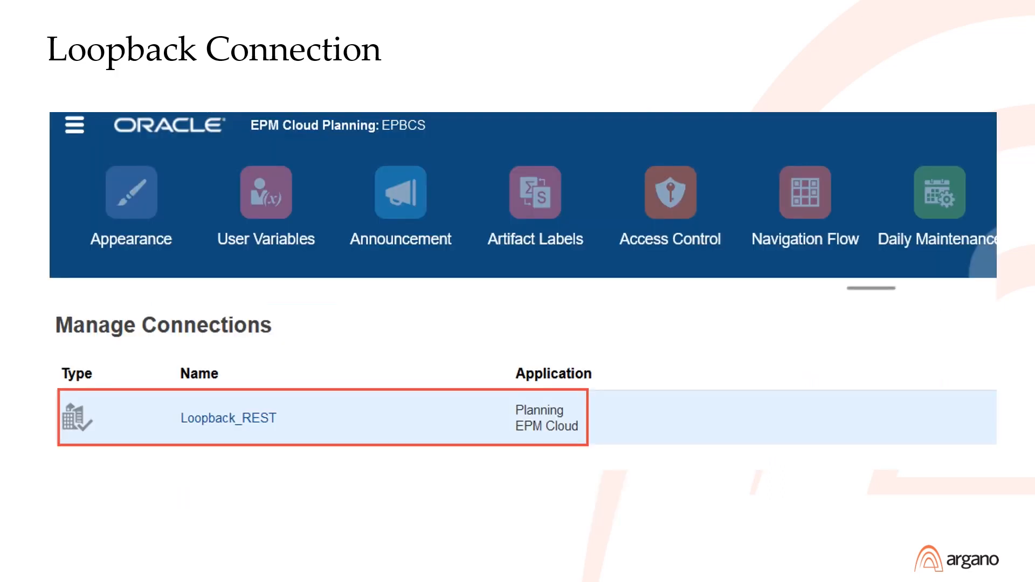
# Step: Advance the slide show to the 'Groovy Rule with Rest API' slide
pyautogui.click(74, 124)
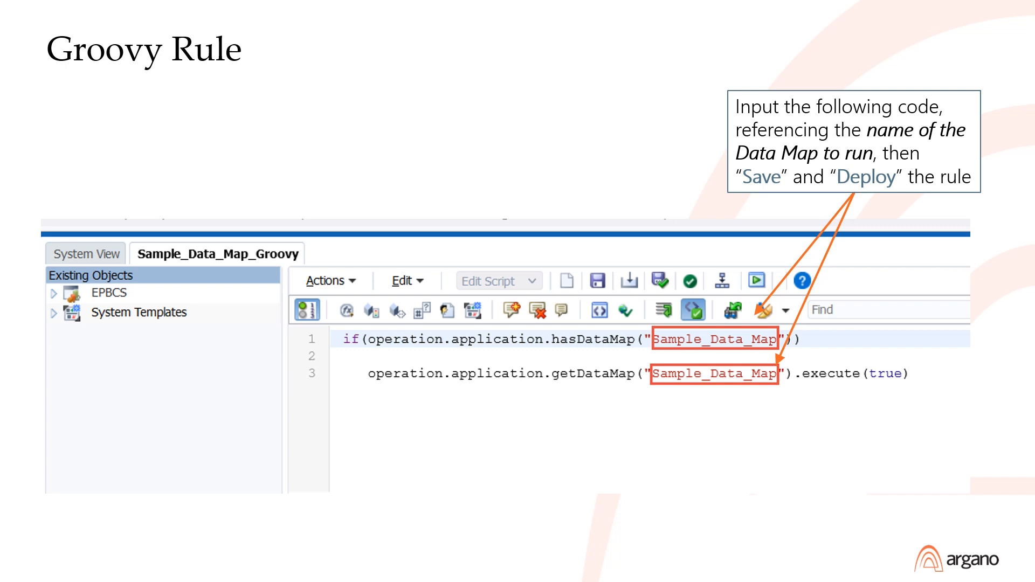
pyautogui.press('Right')
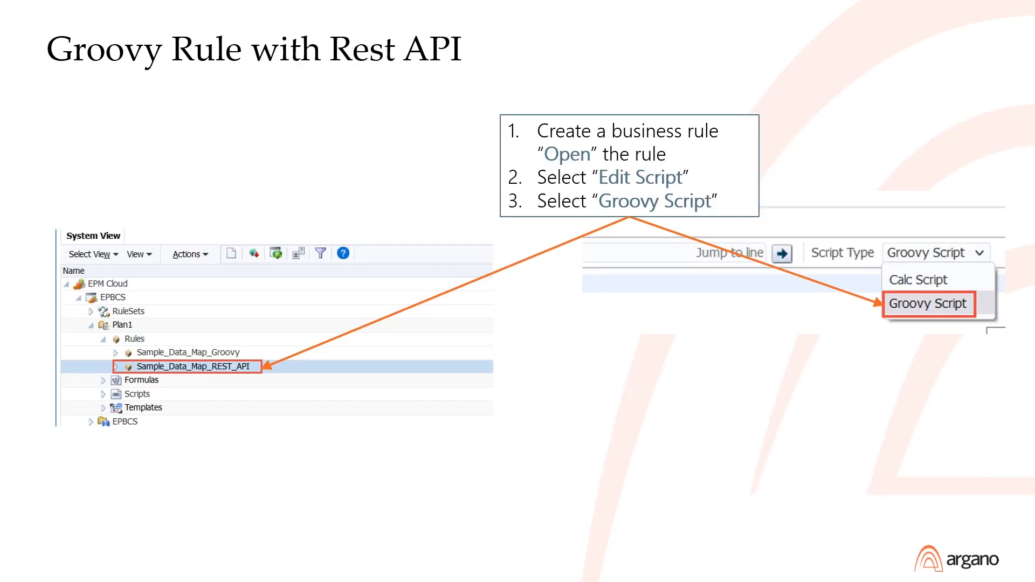